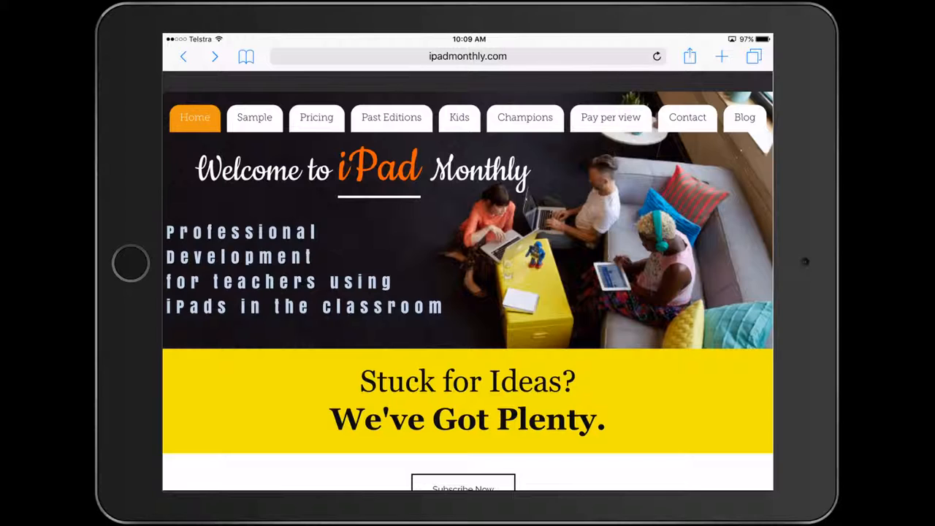
Save the hippo project under the name 'visual literacy' and return to the project gallery
scroll("down", 3)
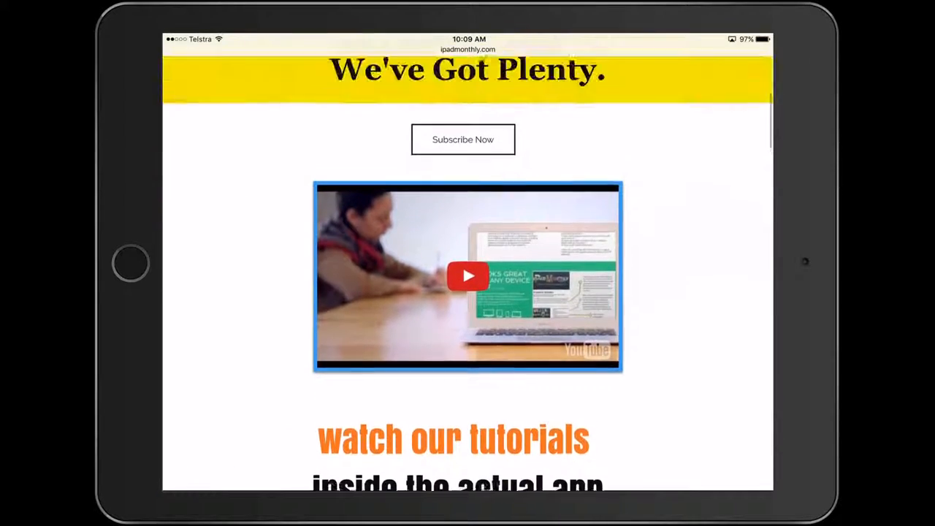
scroll("up", 3)
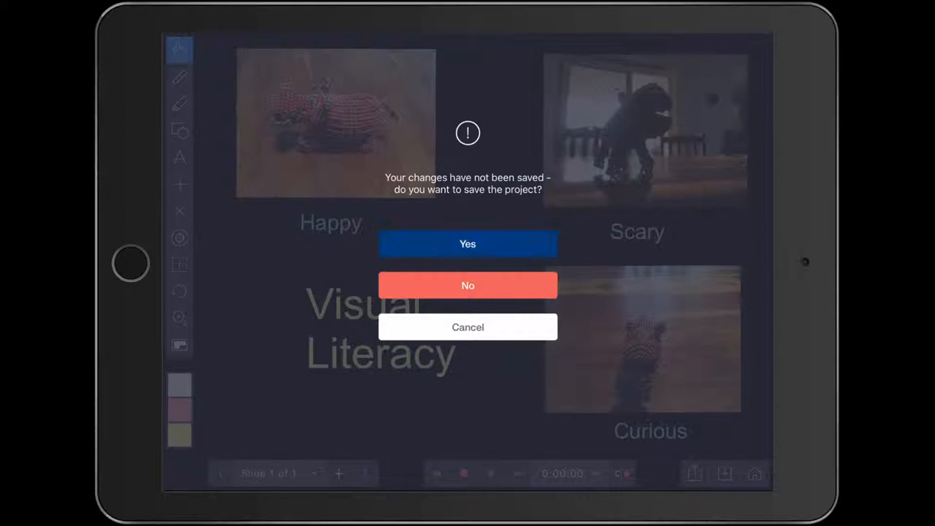
left_click(467, 243)
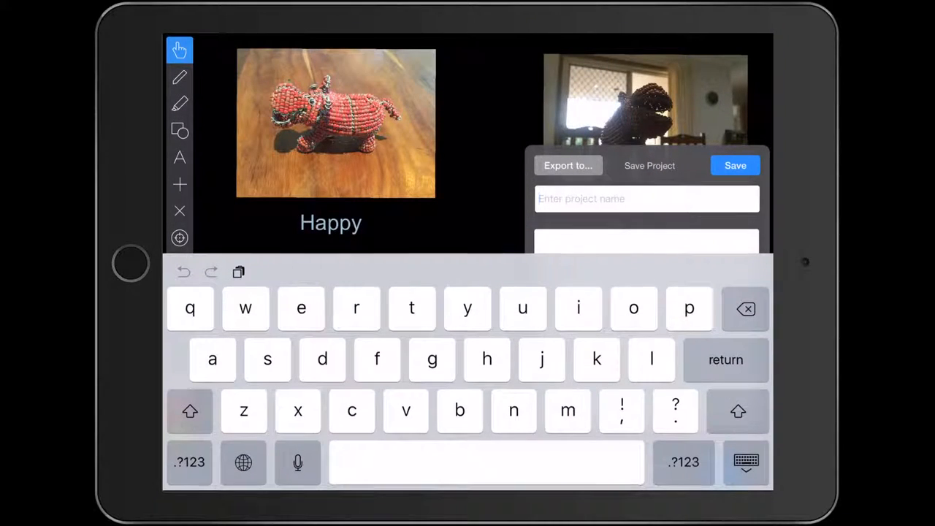
type("visual")
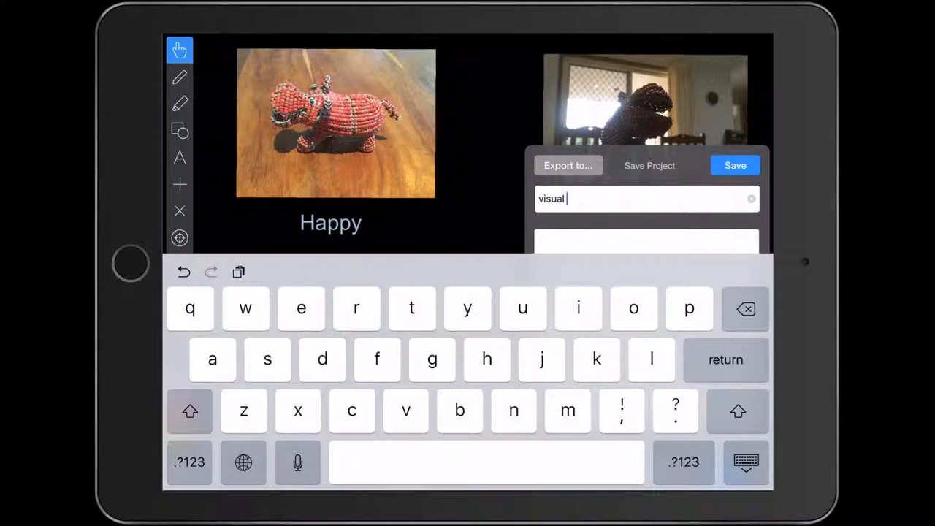
type("literacy")
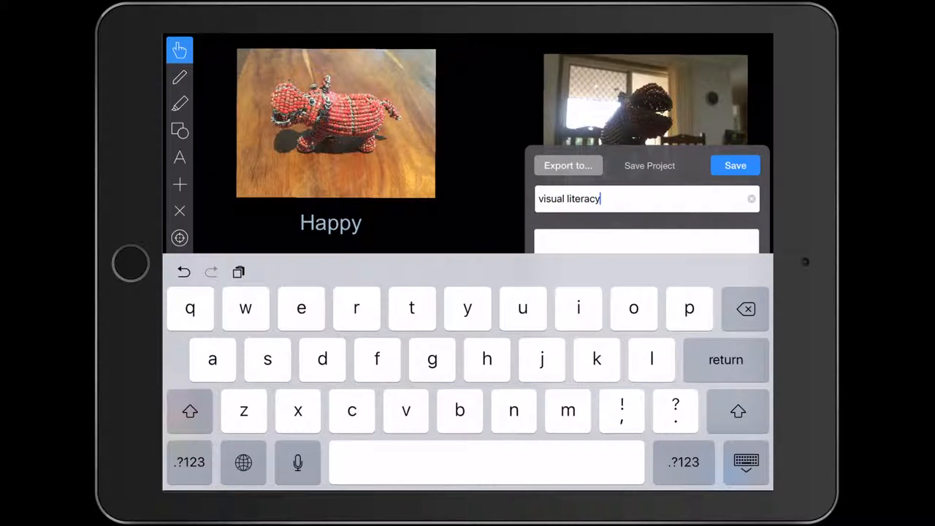
left_click(735, 166)
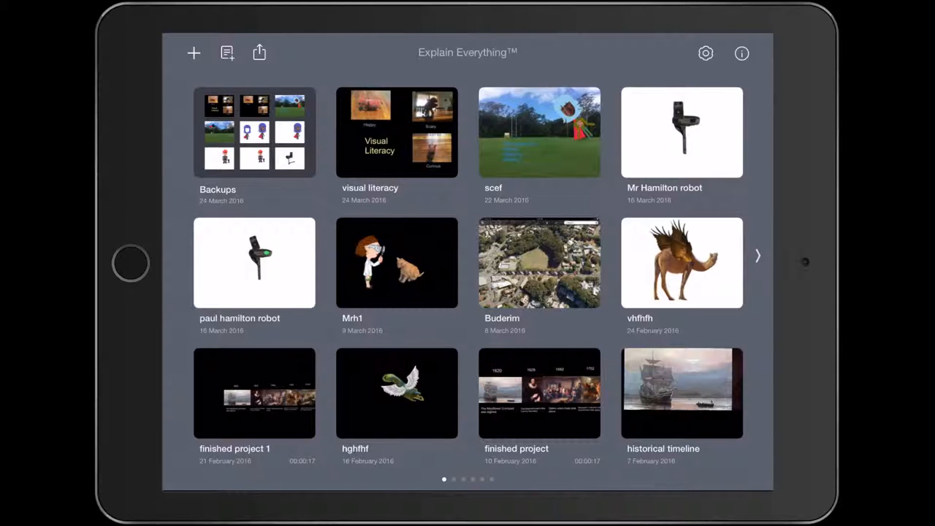
Create a new project from the black colour template and switch to the hand tool
left_click(704, 53)
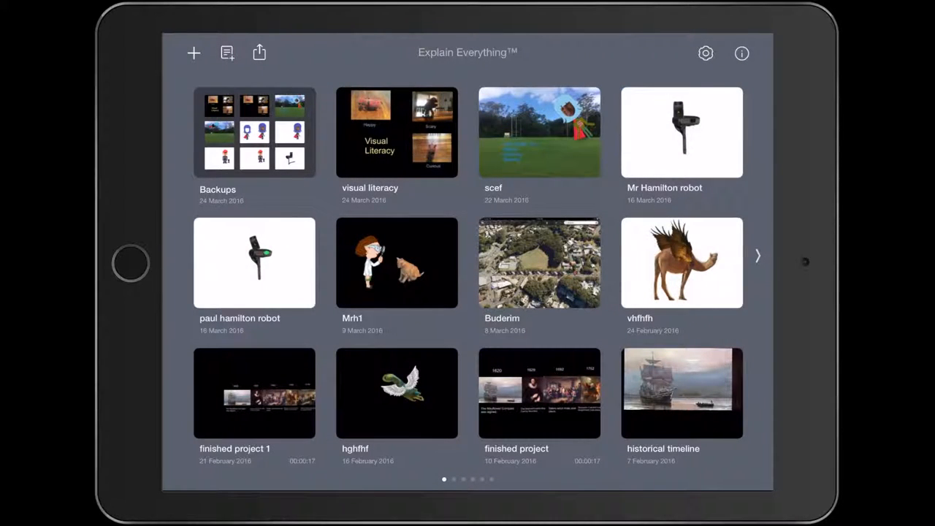
left_click(193, 53)
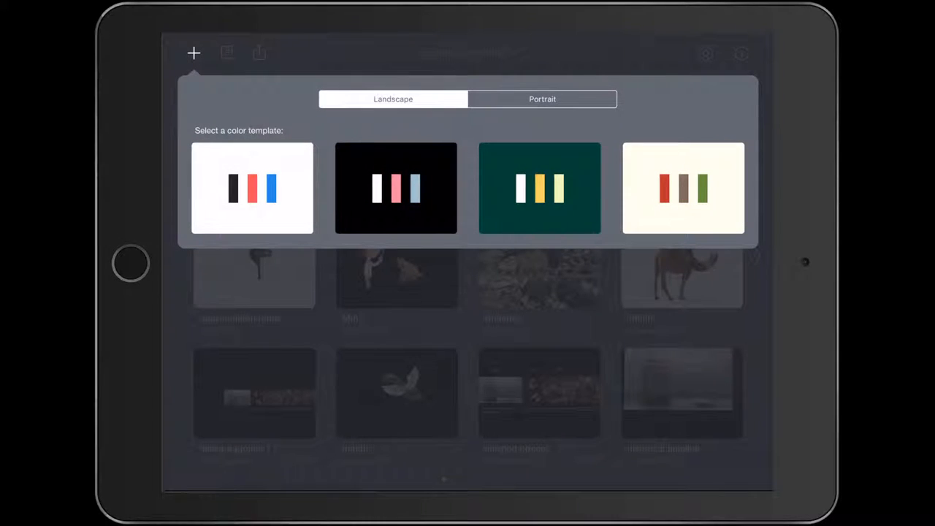
left_click(396, 189)
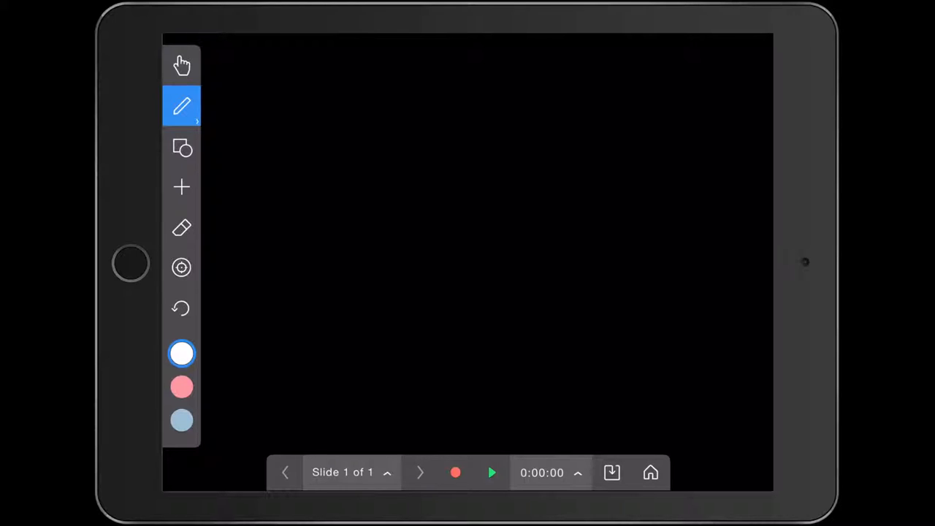
left_click(181, 187)
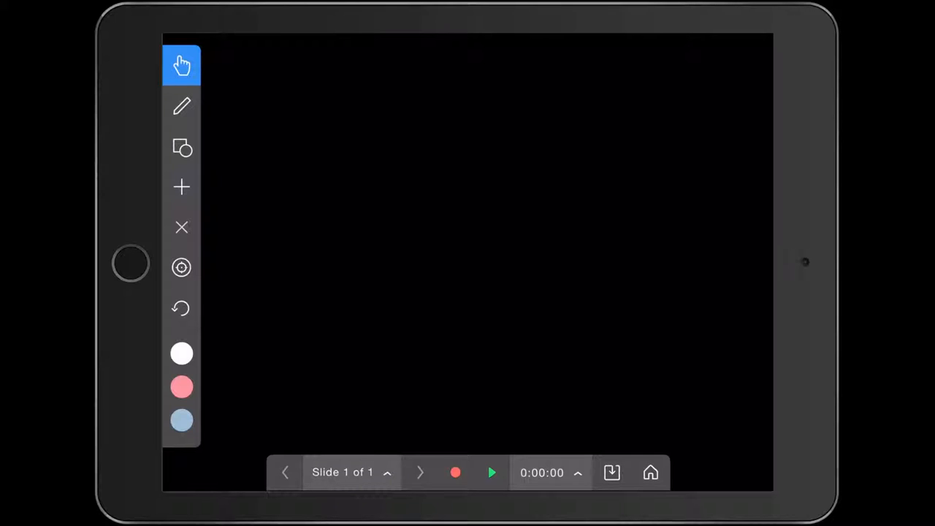
Add a white text box reading 'Visual Literacy' in the lower left of the slide
left_click(181, 187)
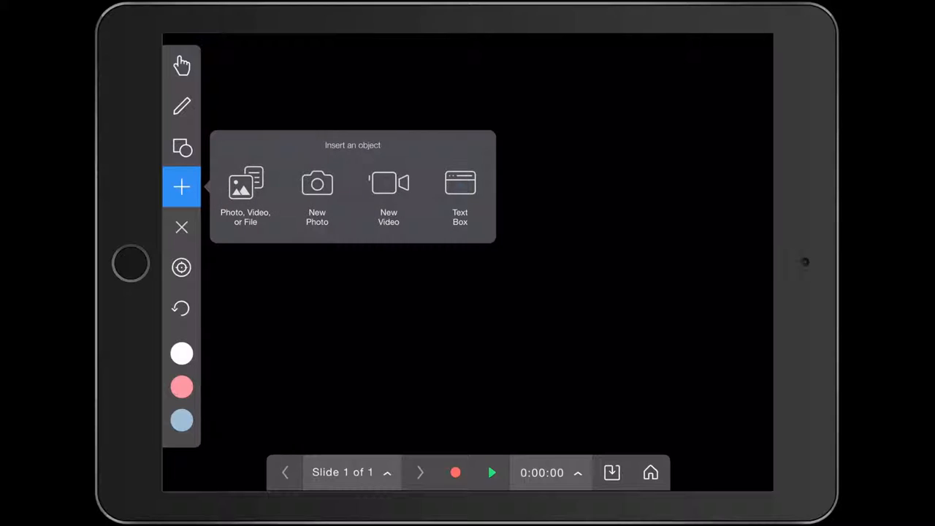
left_click(459, 193)
type("Vi")
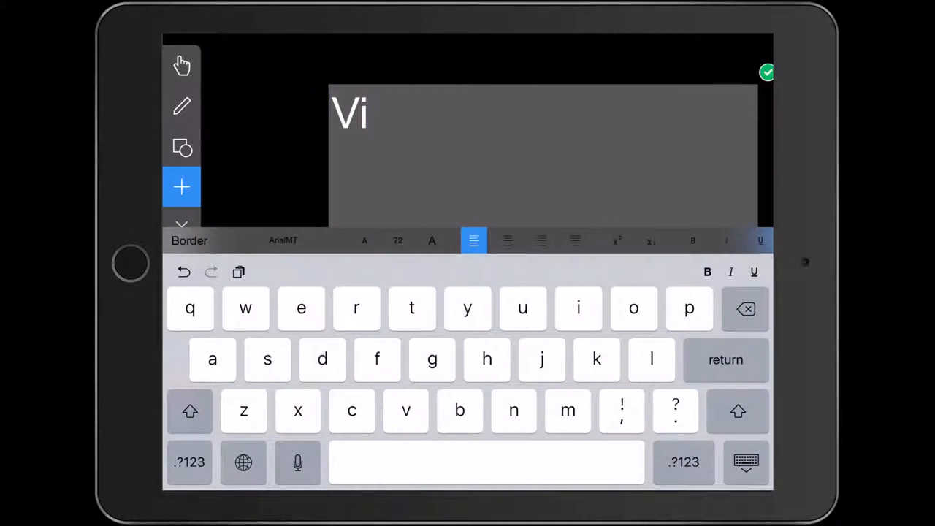
type("sual")
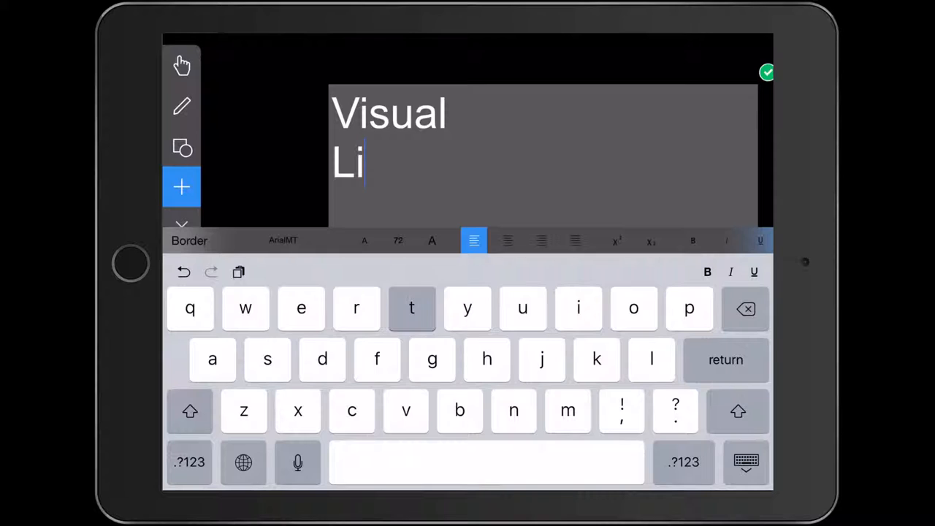
type("teracy")
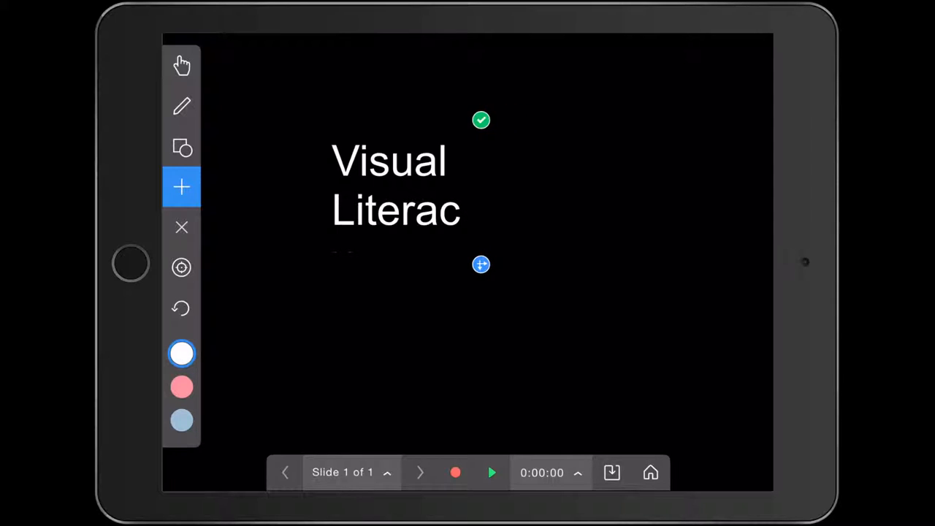
type("y")
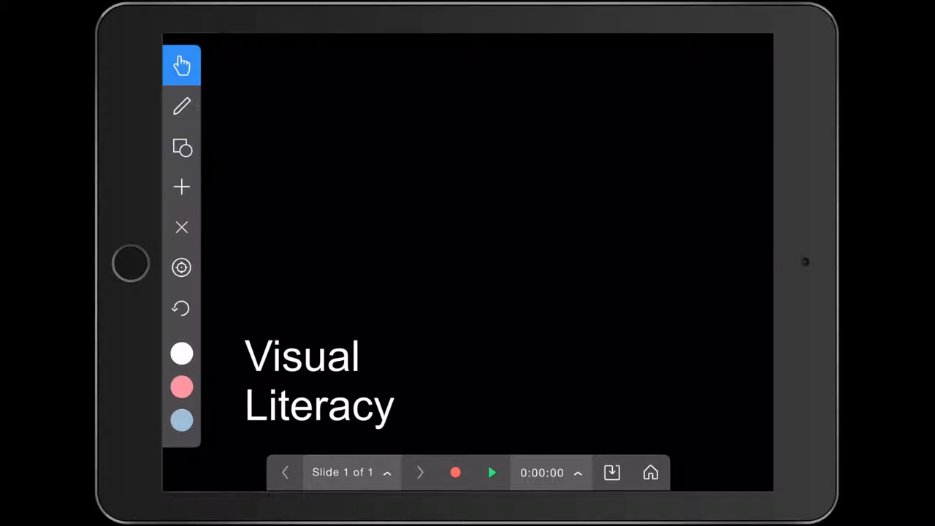
Insert the red beaded hippo photo from Photos at the top right of the slide
left_click(181, 187)
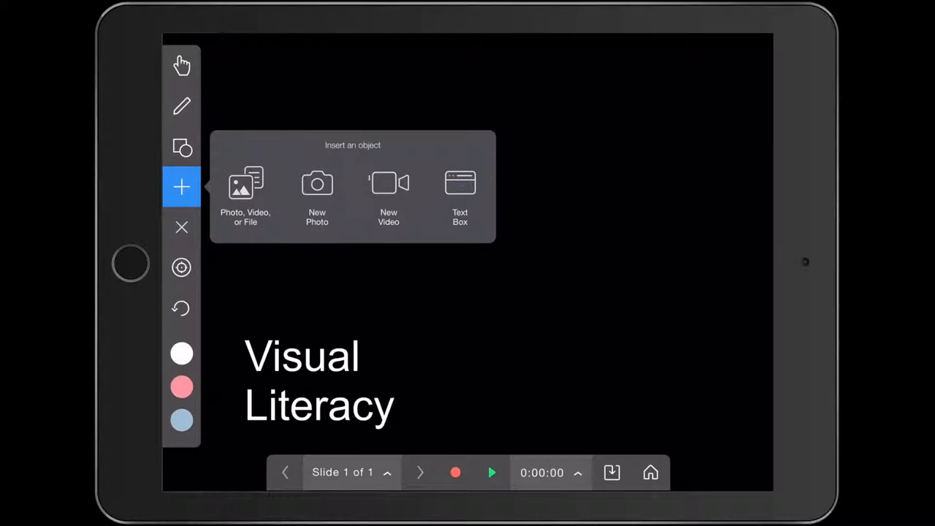
left_click(245, 187)
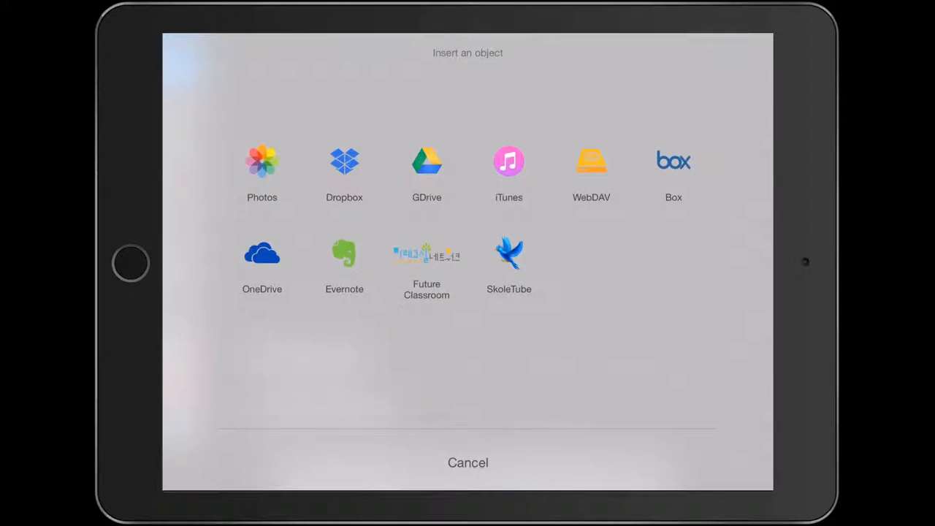
left_click(262, 161)
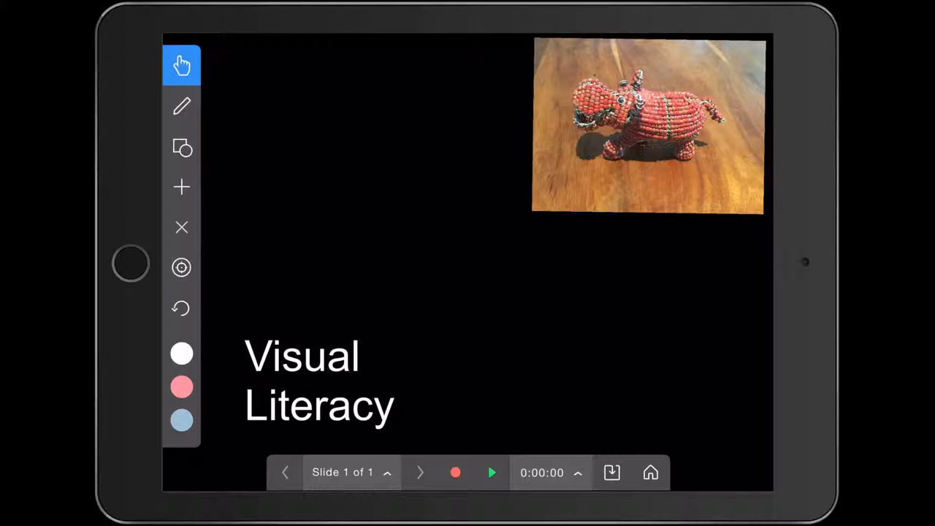
Add a text label 'Happy' and place it just beneath the hippo photo
left_click(610, 472)
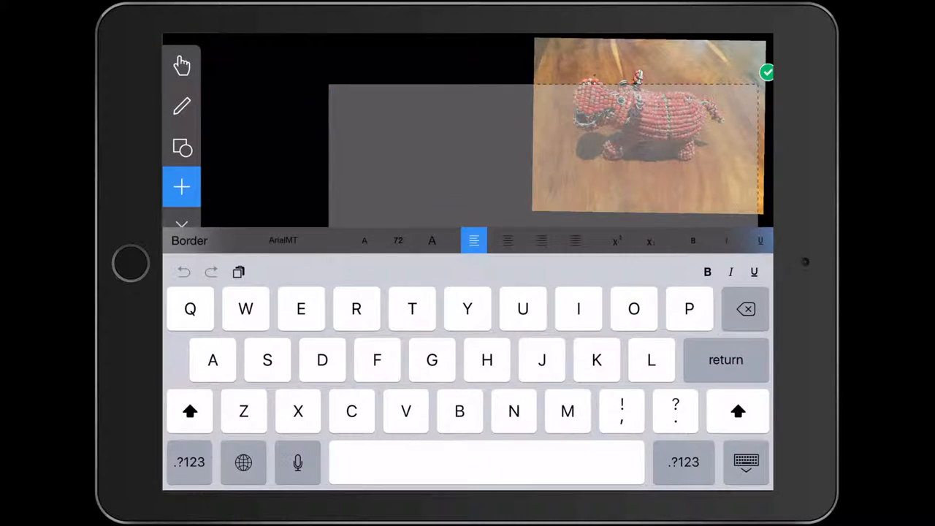
type("Happy")
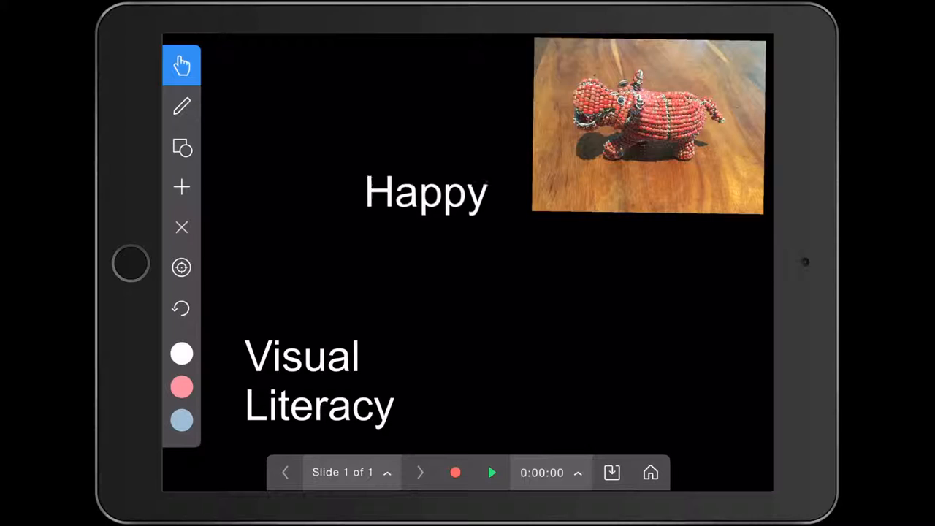
left_click_drag(427, 192, 652, 239)
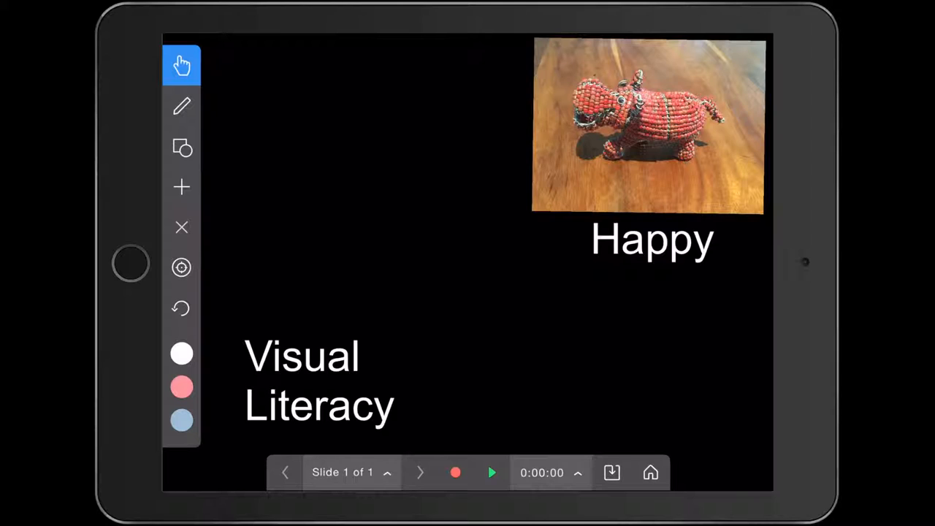
Insert the dark, shadowy hippo photo from the Camera Roll at the top left
left_click(181, 187)
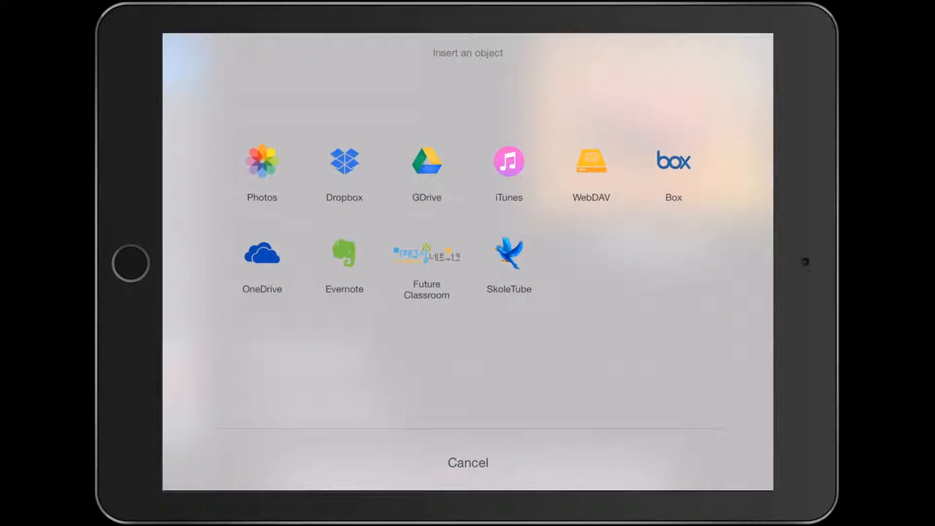
left_click(262, 161)
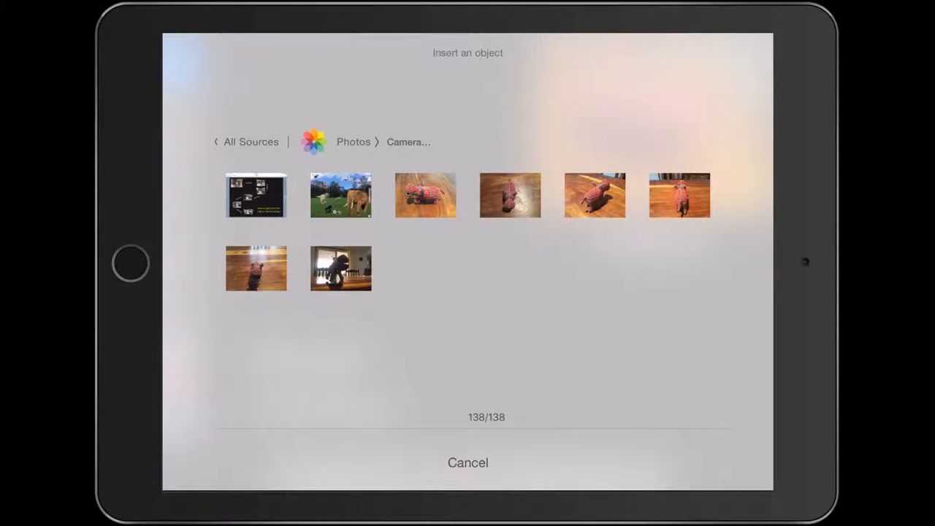
left_click(339, 269)
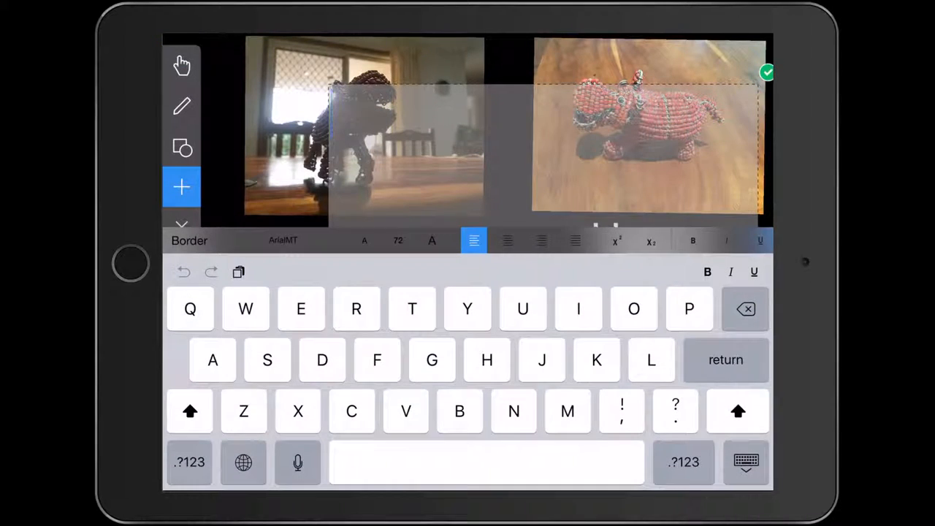
Add a text label reading 'Scary' over the dark hippo photo, correcting a typo
type("cra")
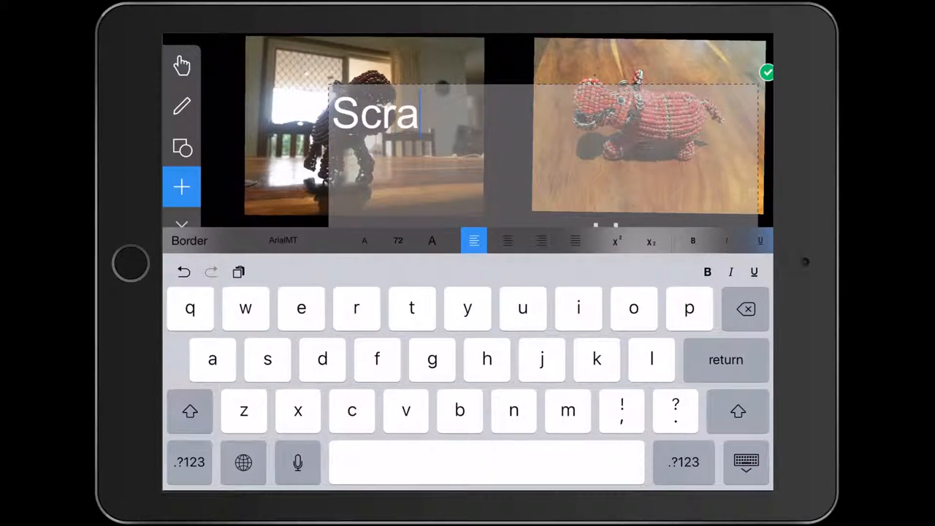
left_click(746, 309)
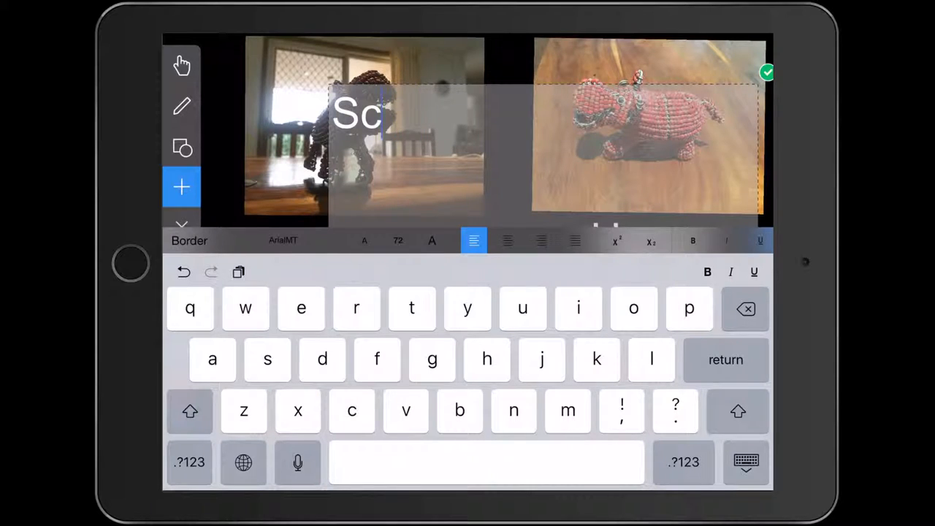
type("ary")
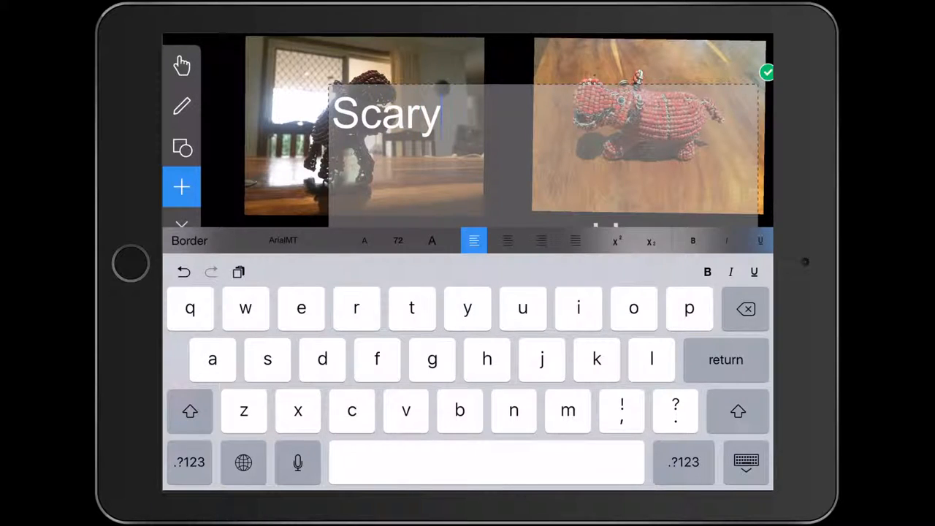